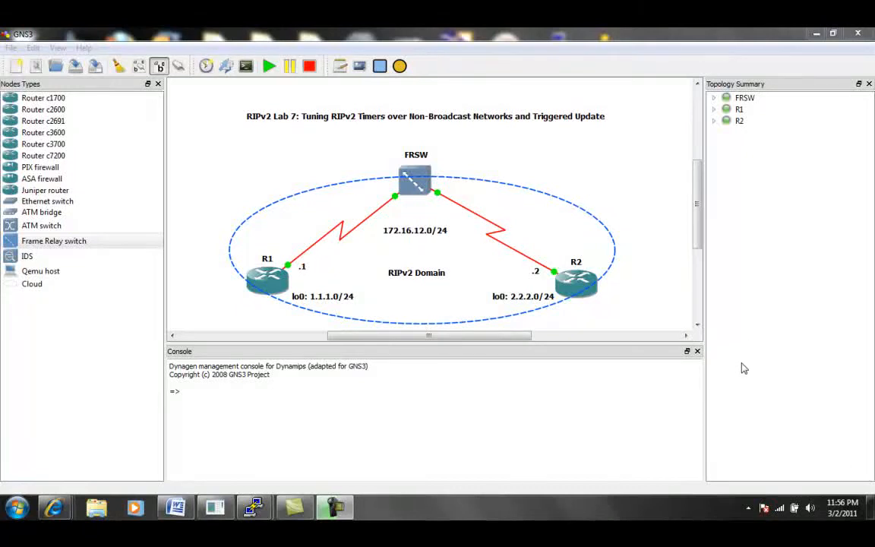
mouse_move(562, 197)
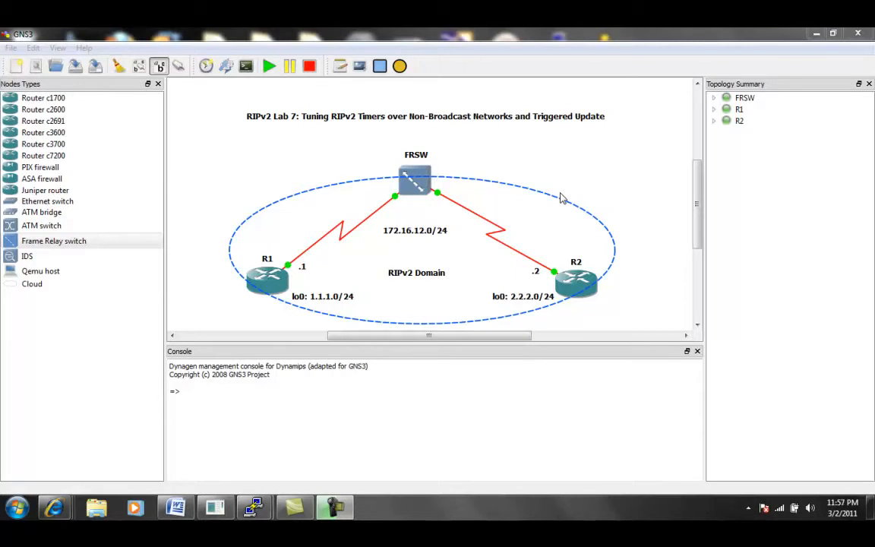
mouse_move(255, 107)
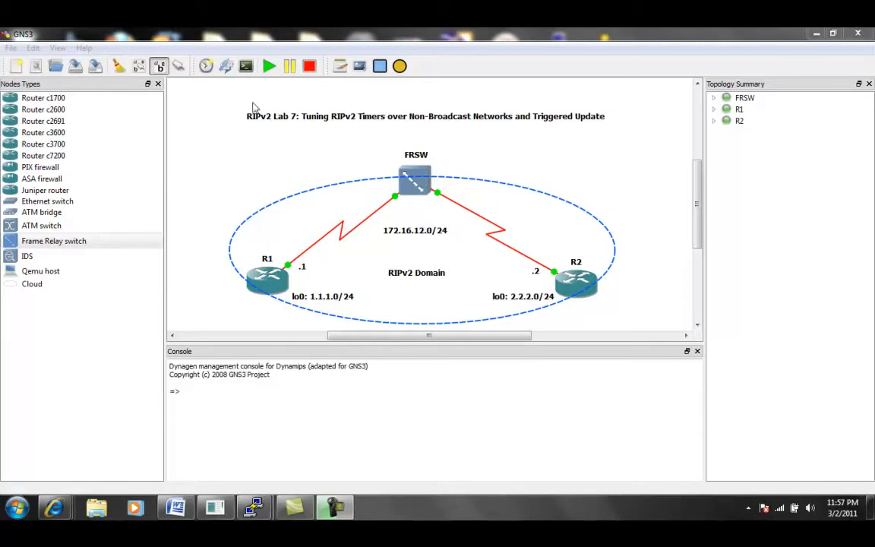
mouse_move(367, 134)
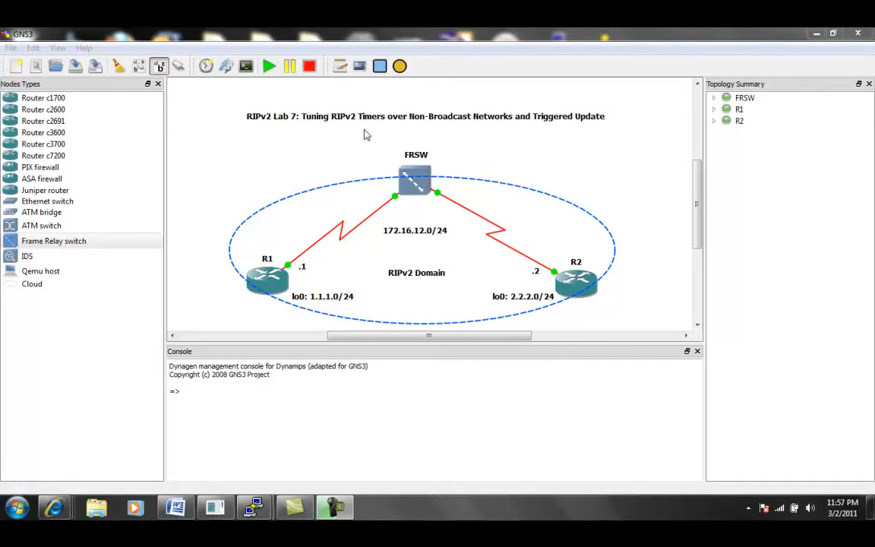
mouse_move(387, 129)
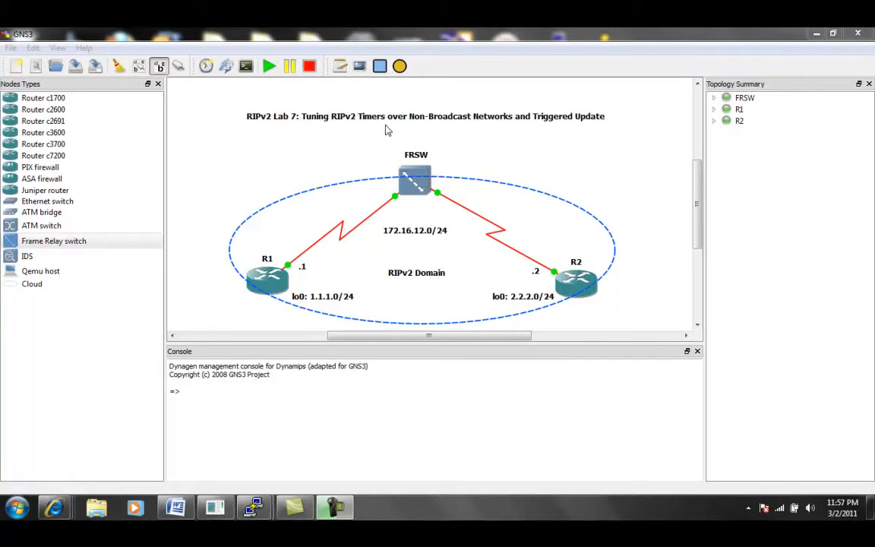
mouse_move(351, 154)
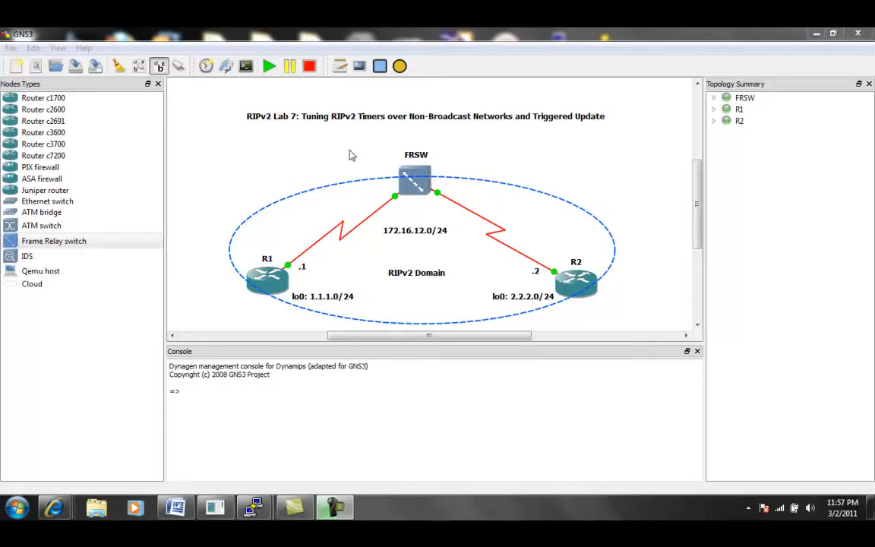
mouse_move(435, 137)
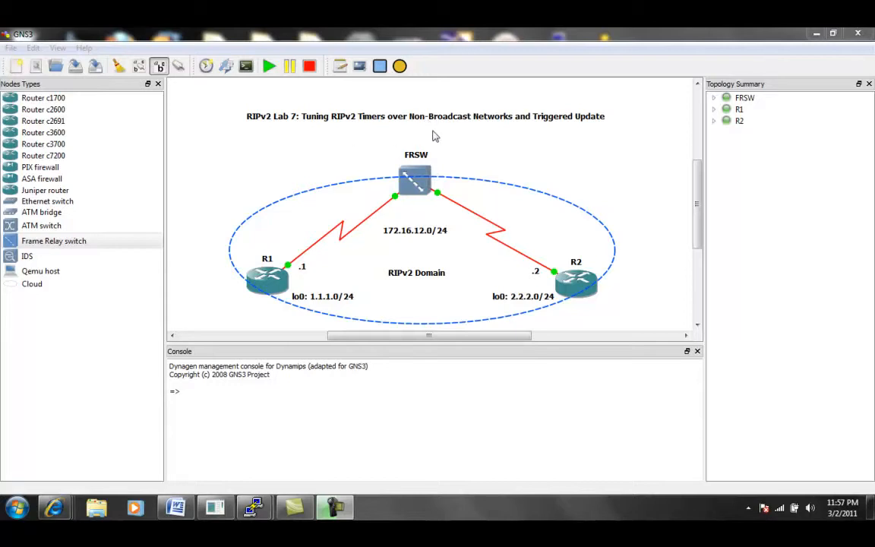
mouse_move(372, 137)
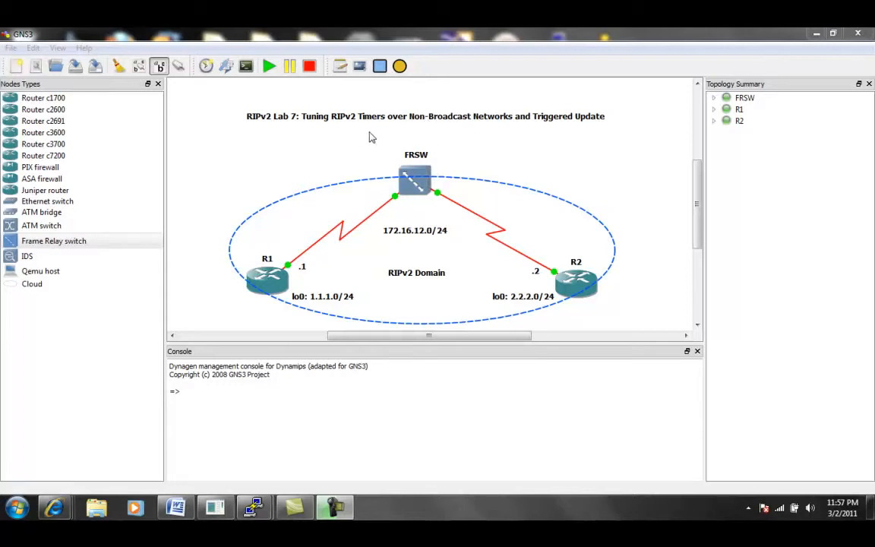
mouse_move(418, 127)
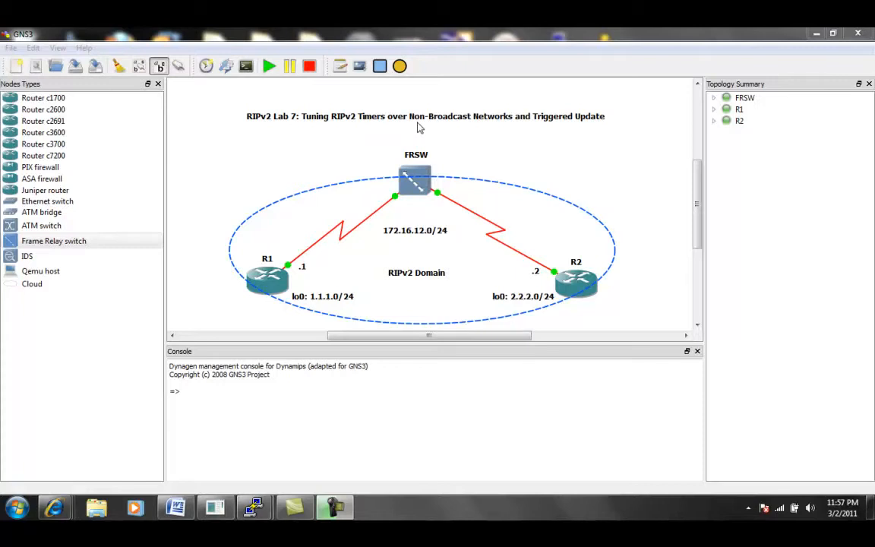
mouse_move(474, 123)
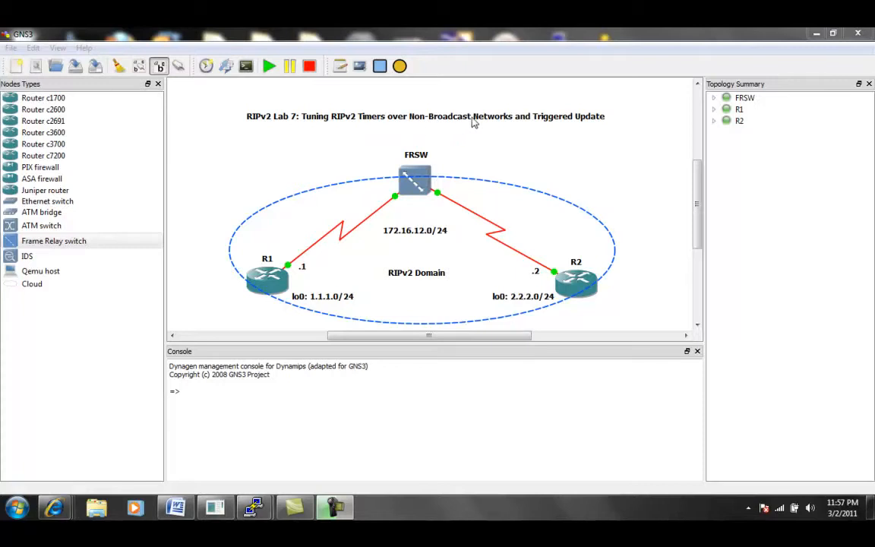
mouse_move(504, 124)
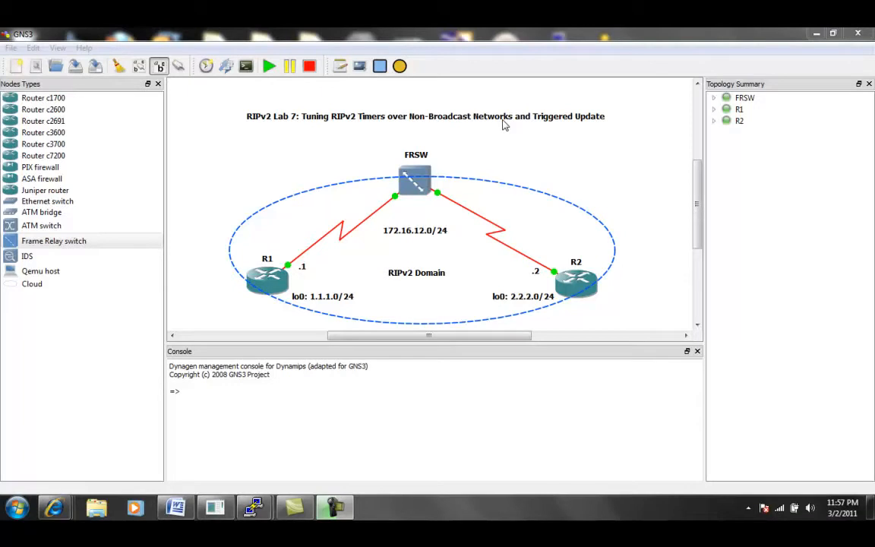
mouse_move(594, 143)
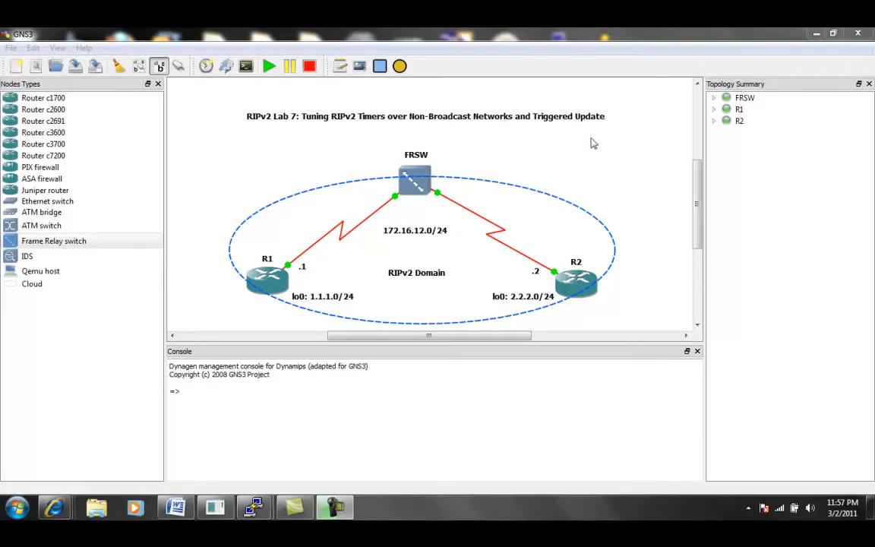
mouse_move(477, 186)
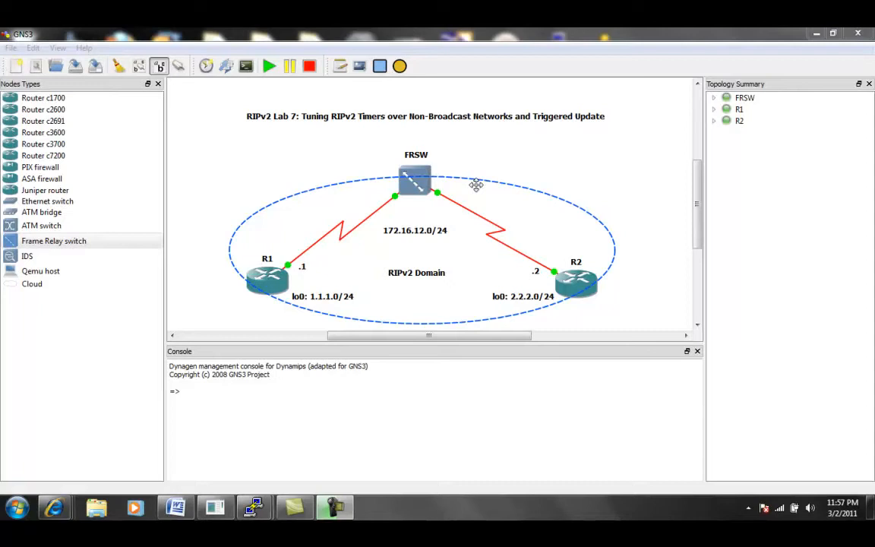
mouse_move(392, 167)
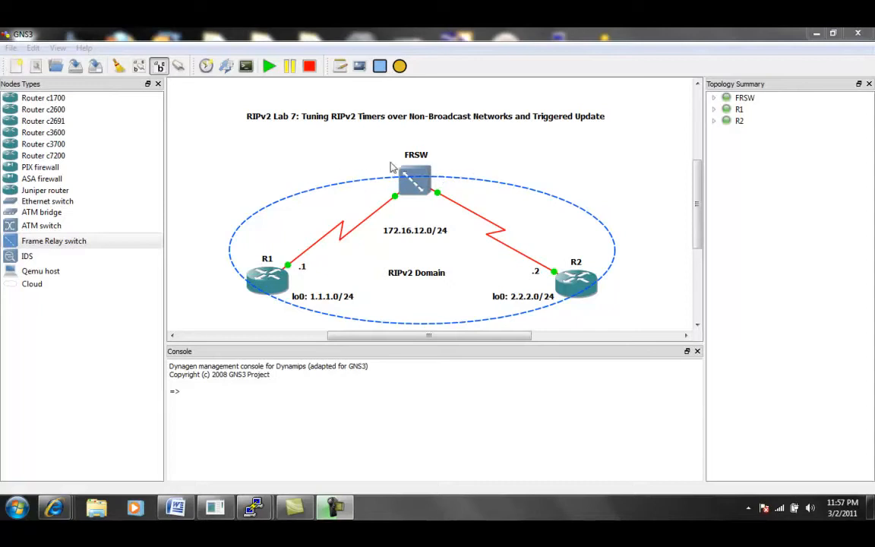
mouse_move(347, 268)
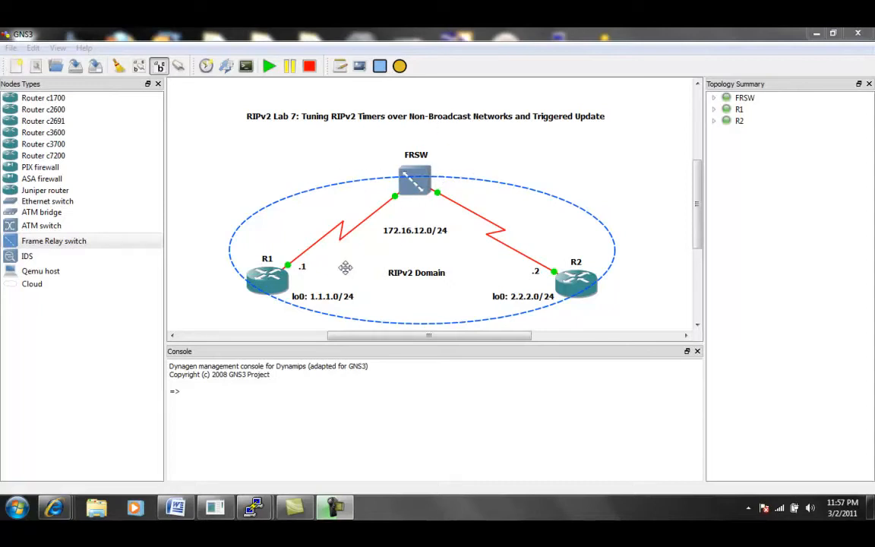
mouse_move(568, 282)
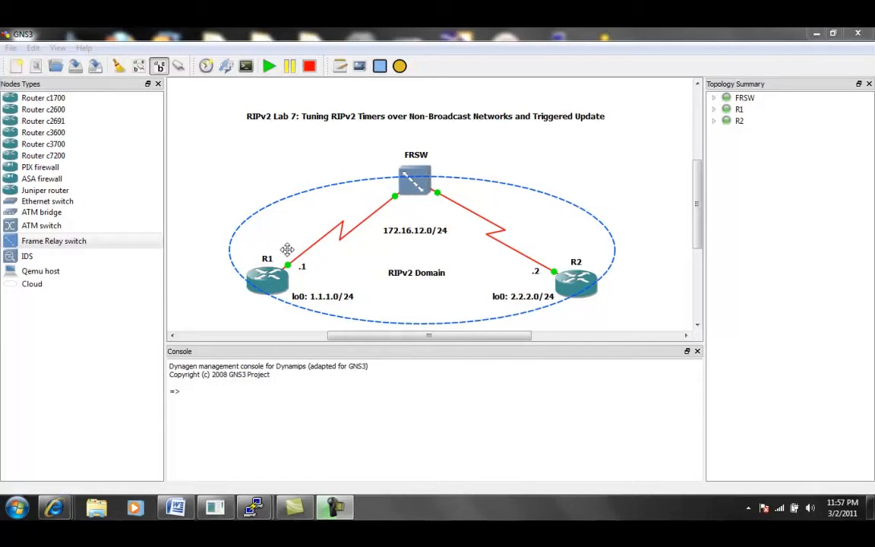
mouse_move(363, 223)
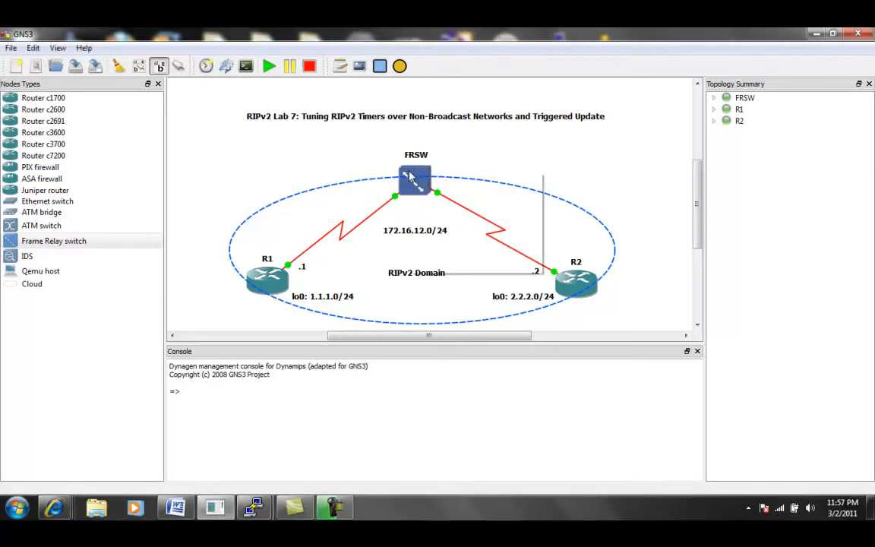
- Show FRSW's port/DLCI mapping 1:102 to 2:201 in the Node configurator
double_click(416, 179)
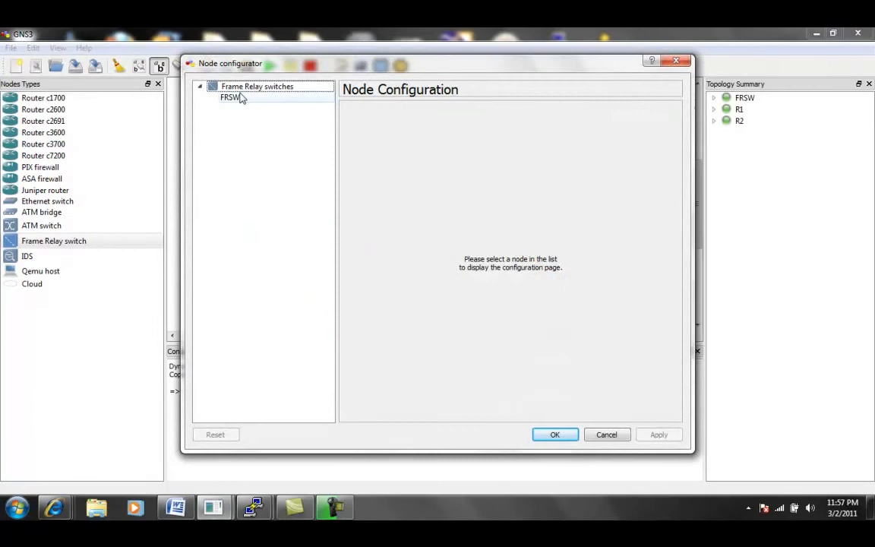
click(231, 97)
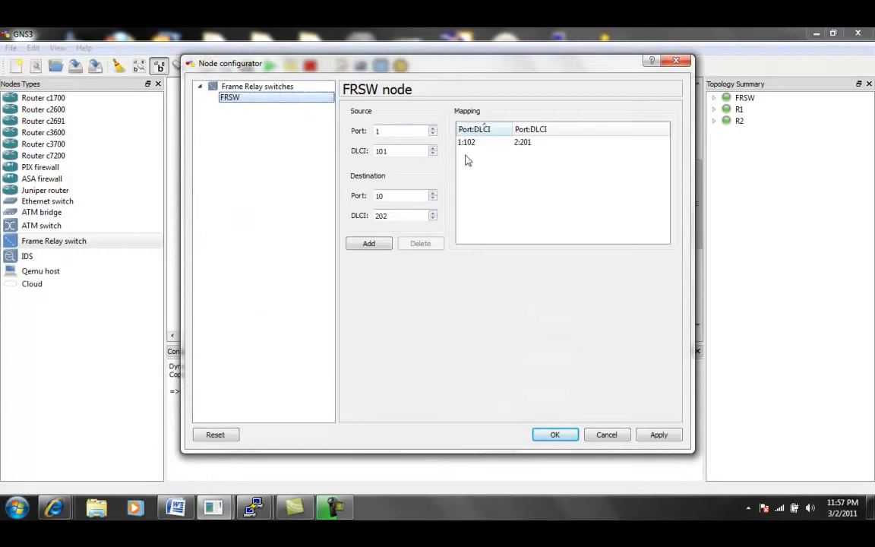
mouse_move(484, 157)
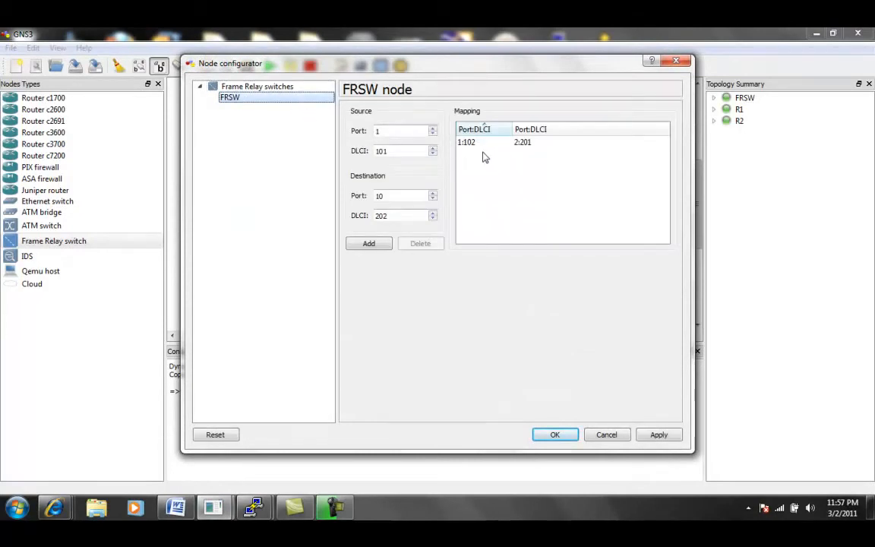
mouse_move(471, 156)
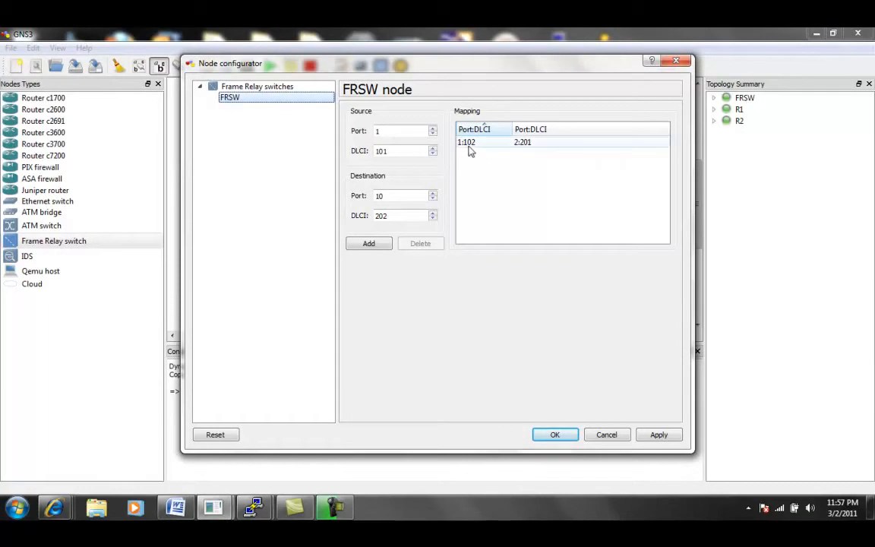
mouse_move(522, 146)
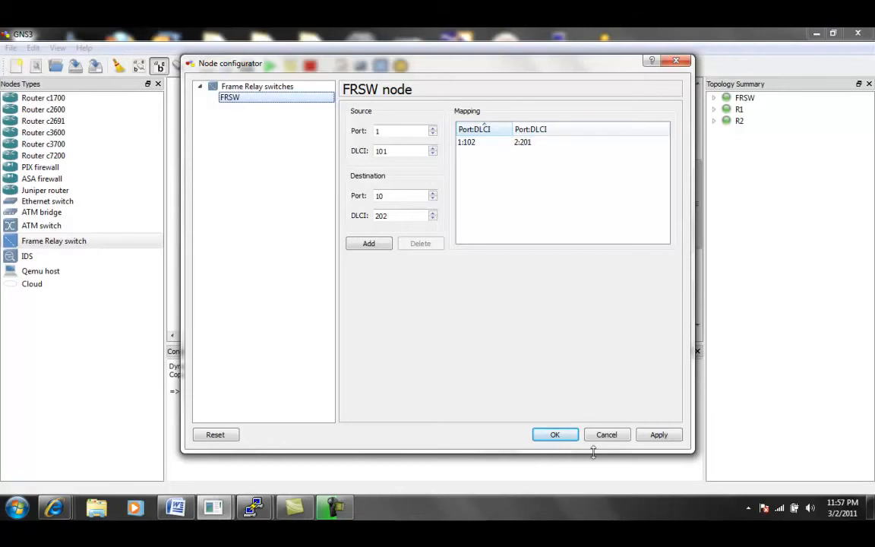
click(554, 435)
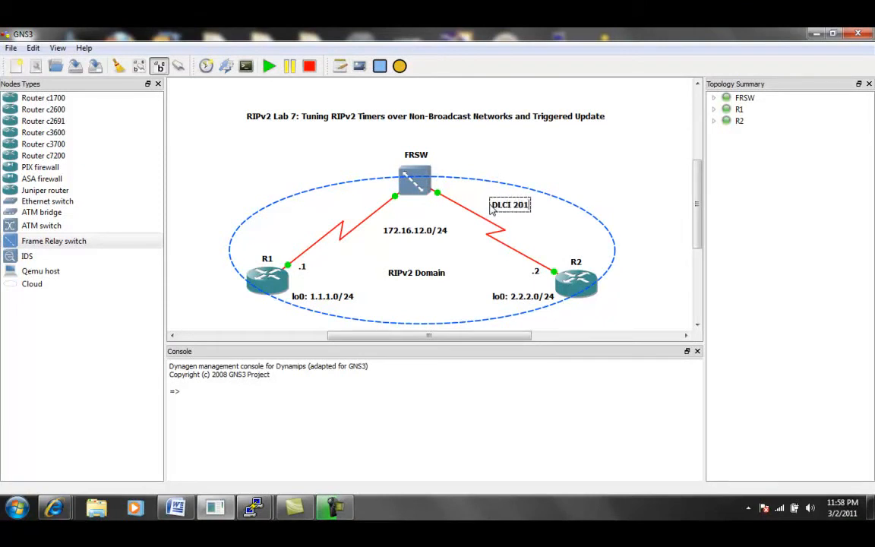
mouse_move(301, 192)
text(DLCI 102)
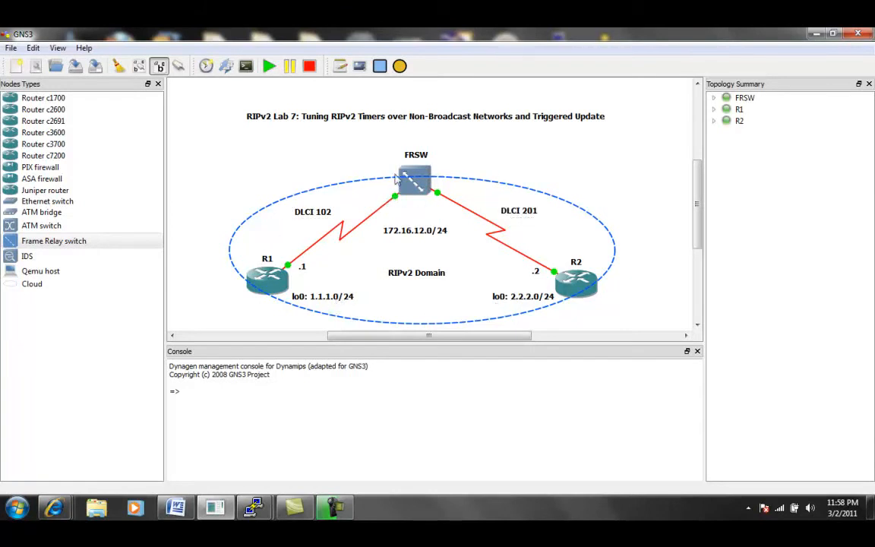
mouse_move(322, 219)
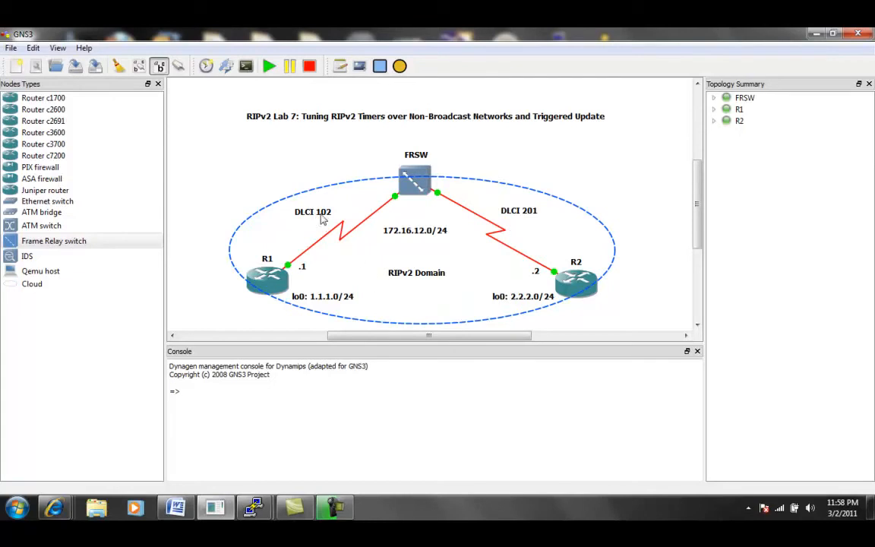
mouse_move(498, 229)
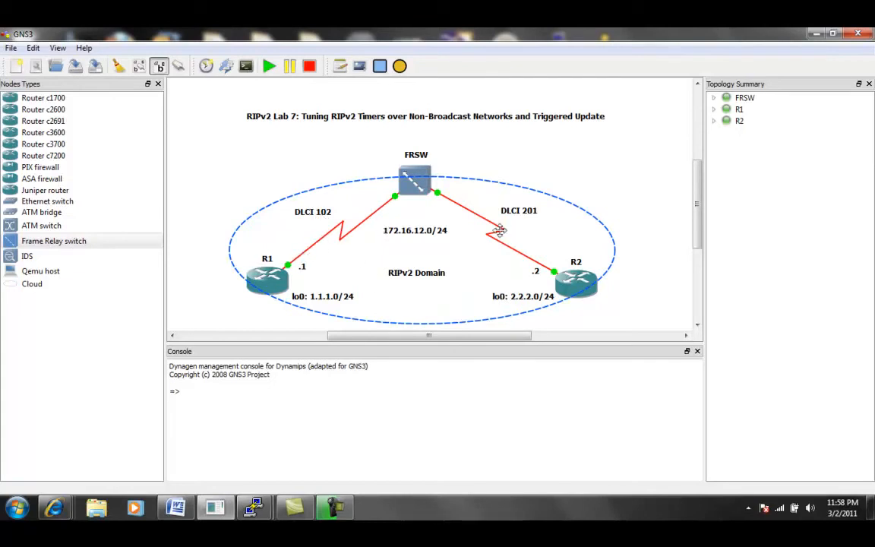
mouse_move(372, 277)
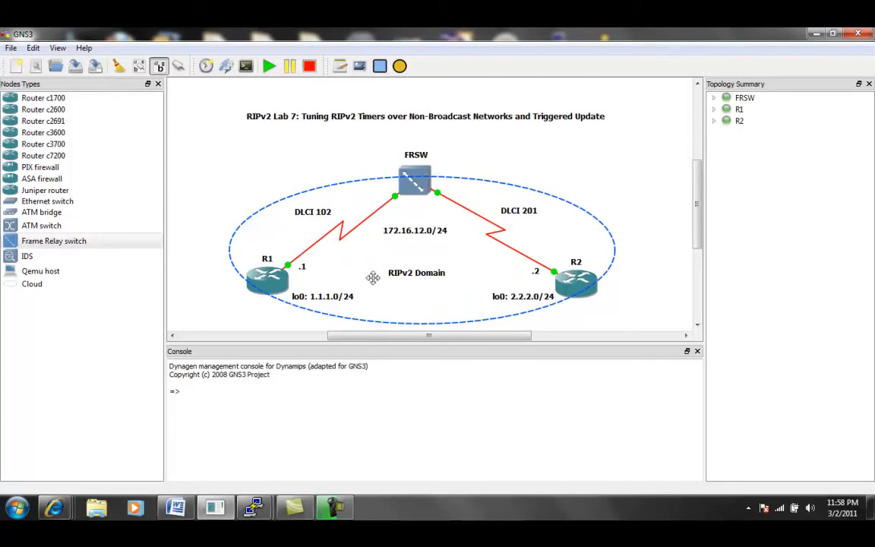
mouse_move(431, 240)
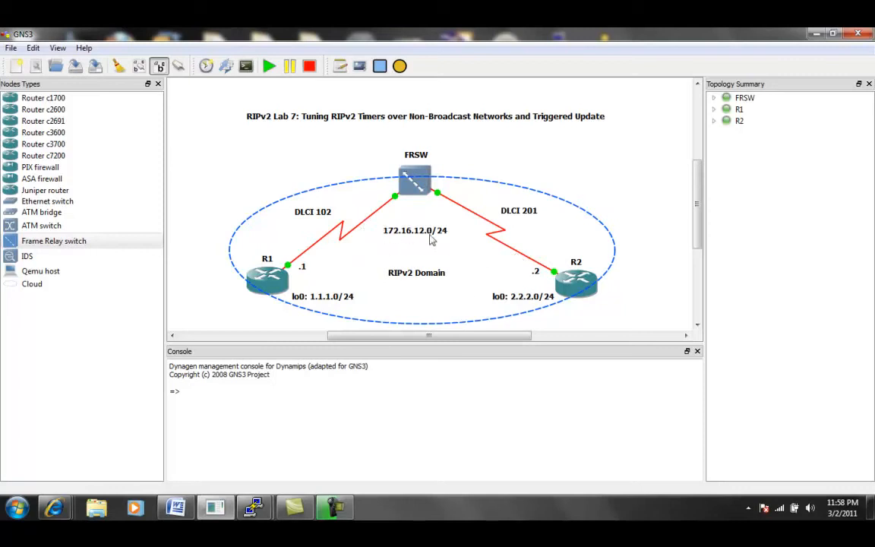
mouse_move(428, 286)
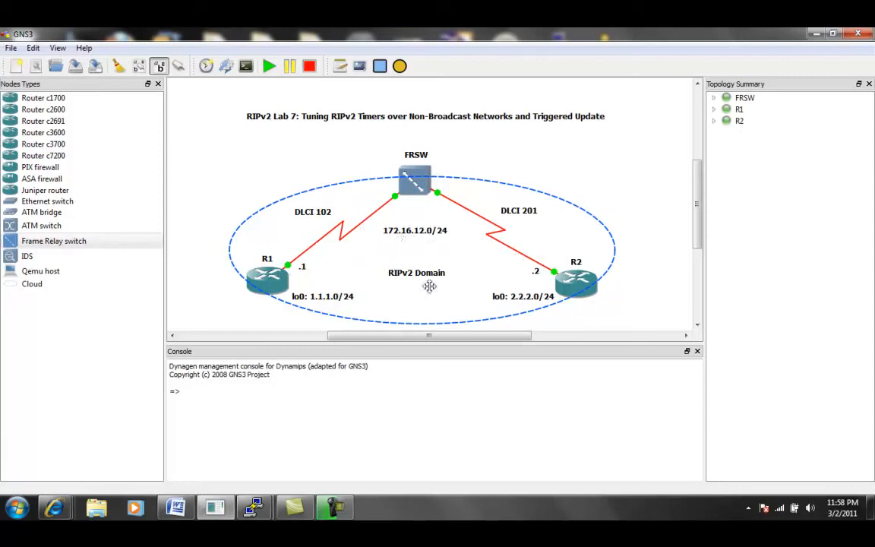
mouse_move(403, 240)
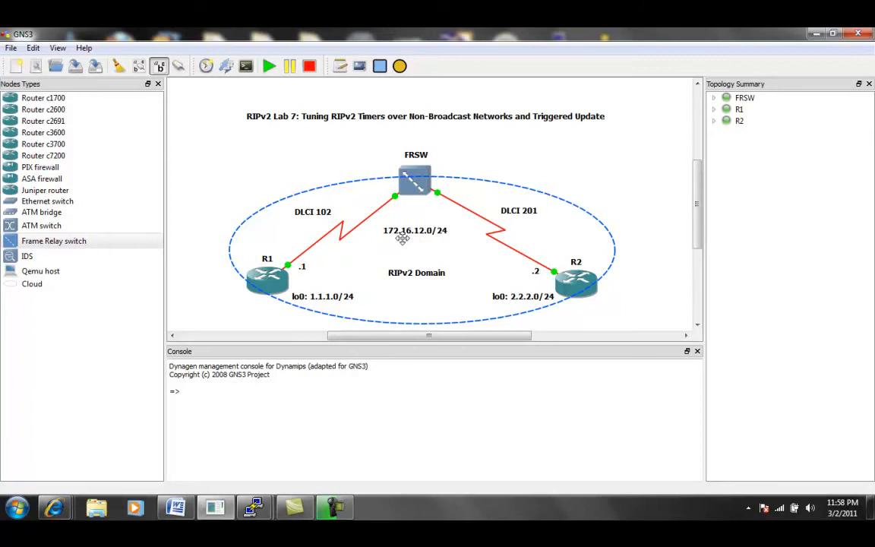
mouse_move(437, 240)
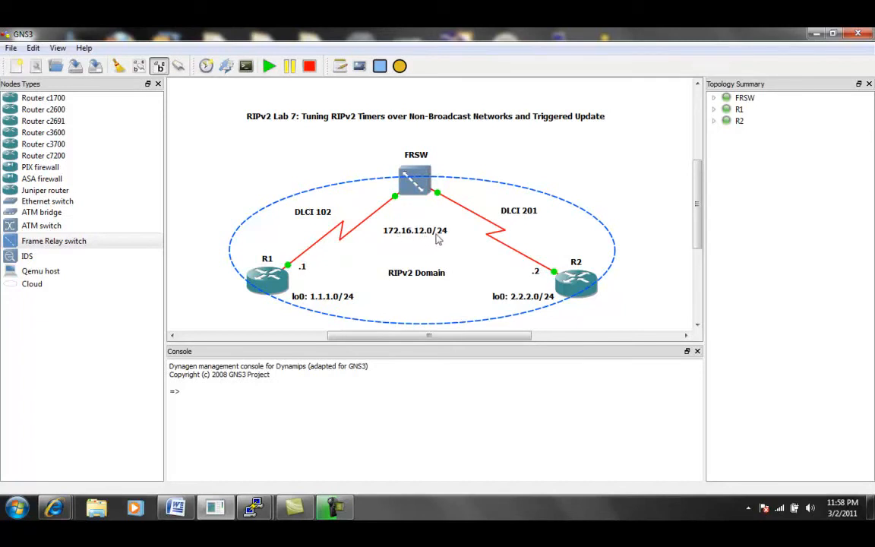
mouse_move(489, 206)
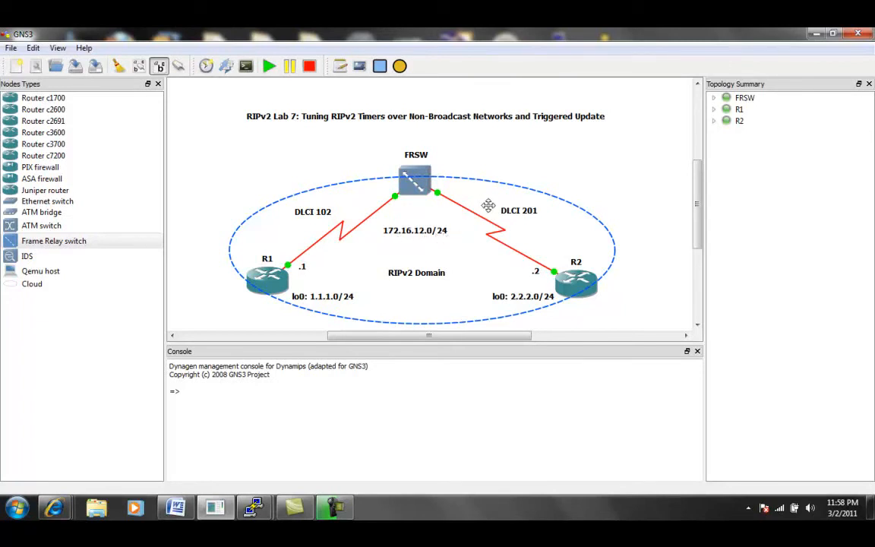
mouse_move(403, 219)
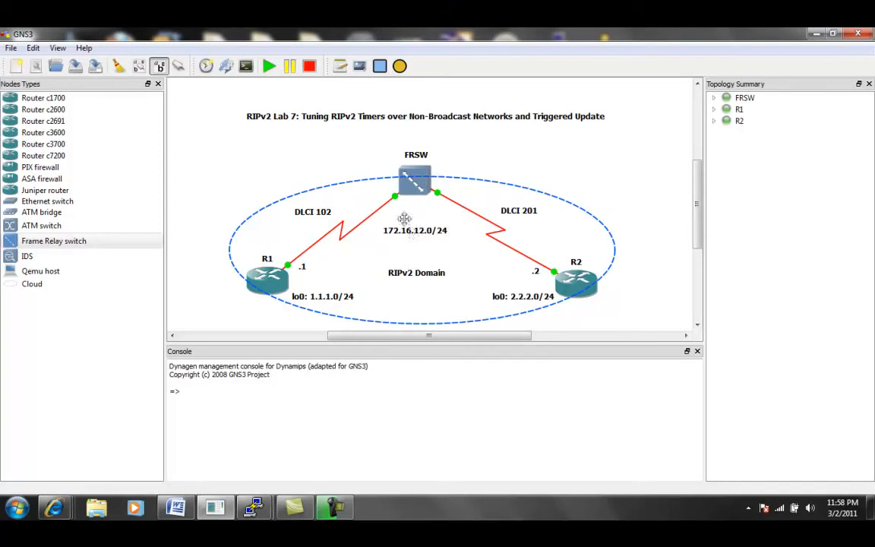
mouse_move(312, 300)
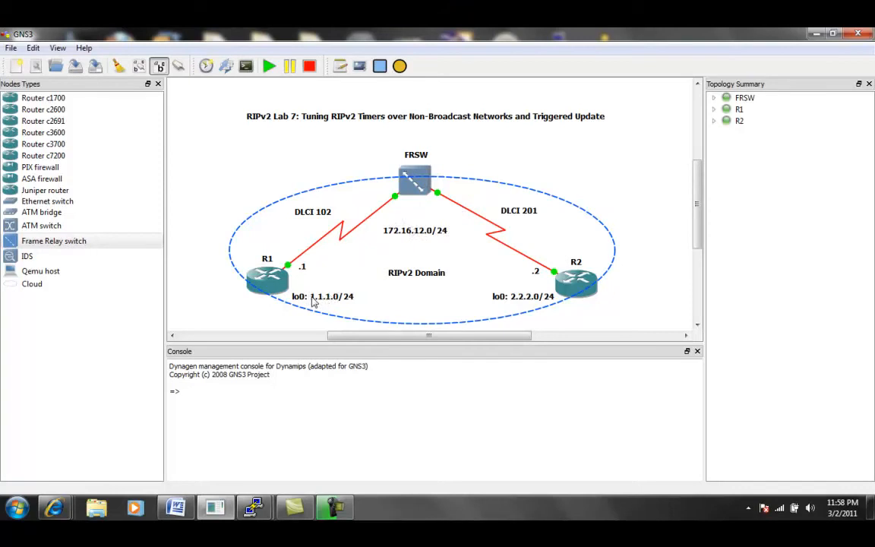
mouse_move(520, 275)
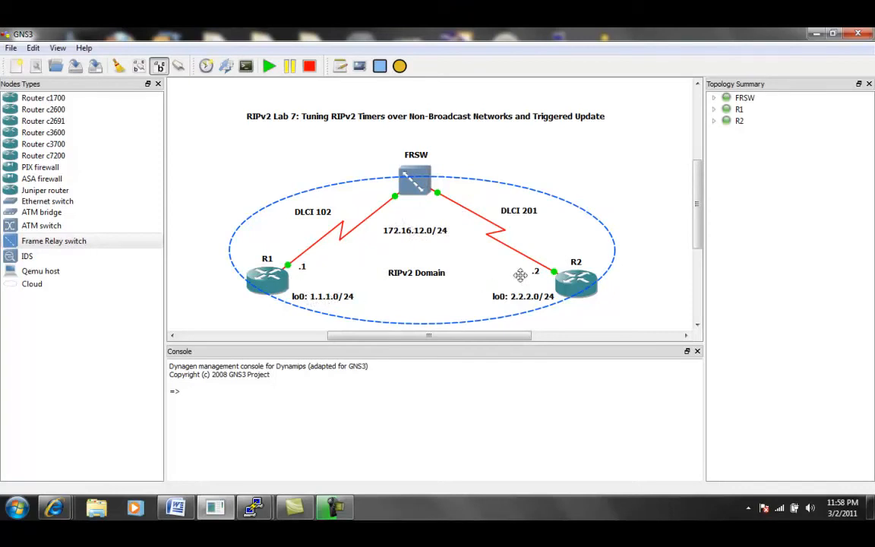
mouse_move(343, 261)
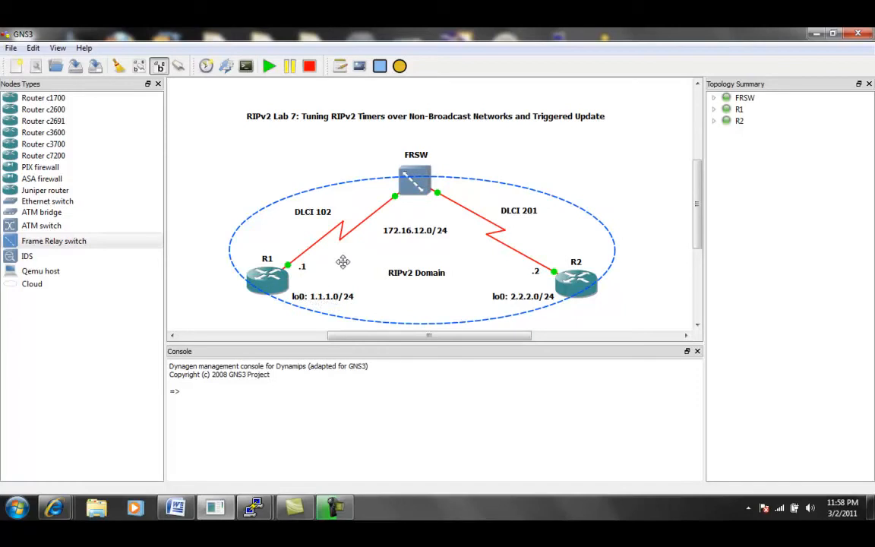
mouse_move(322, 304)
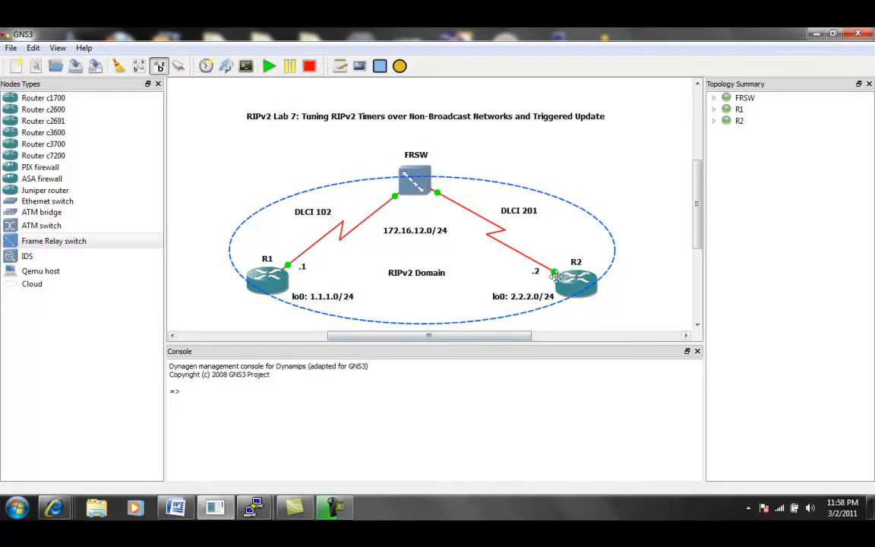
mouse_move(528, 307)
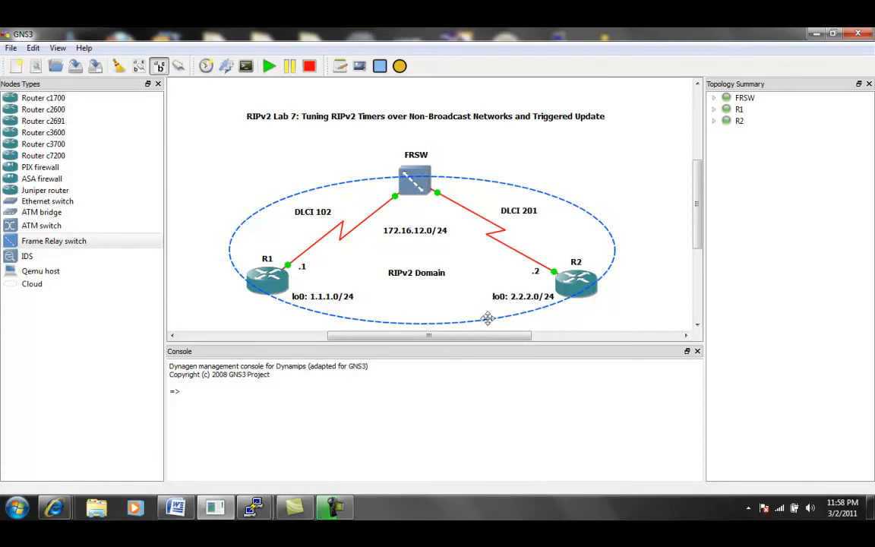
mouse_move(532, 307)
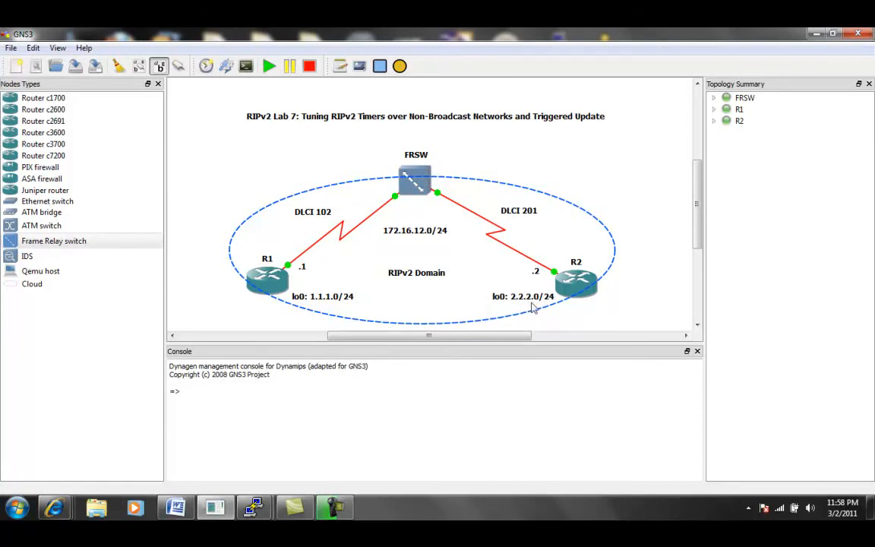
mouse_move(118, 219)
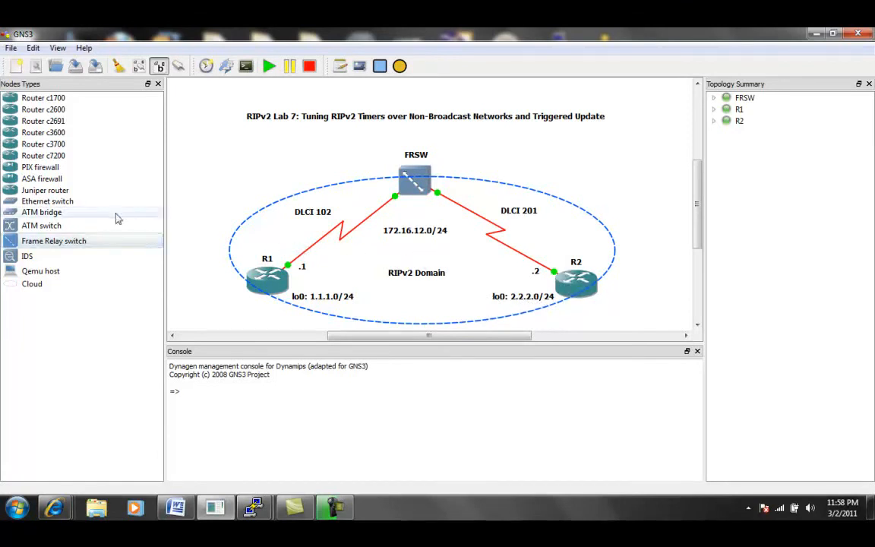
mouse_move(240, 225)
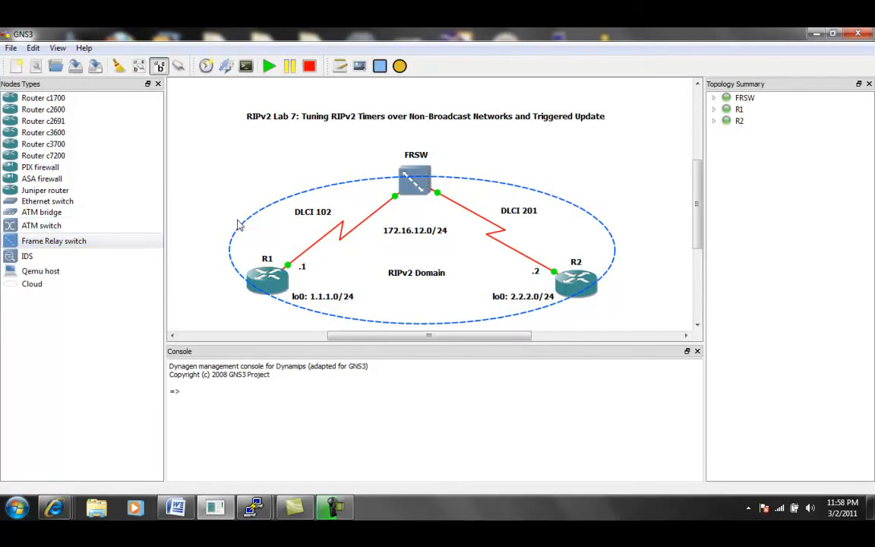
mouse_move(456, 109)
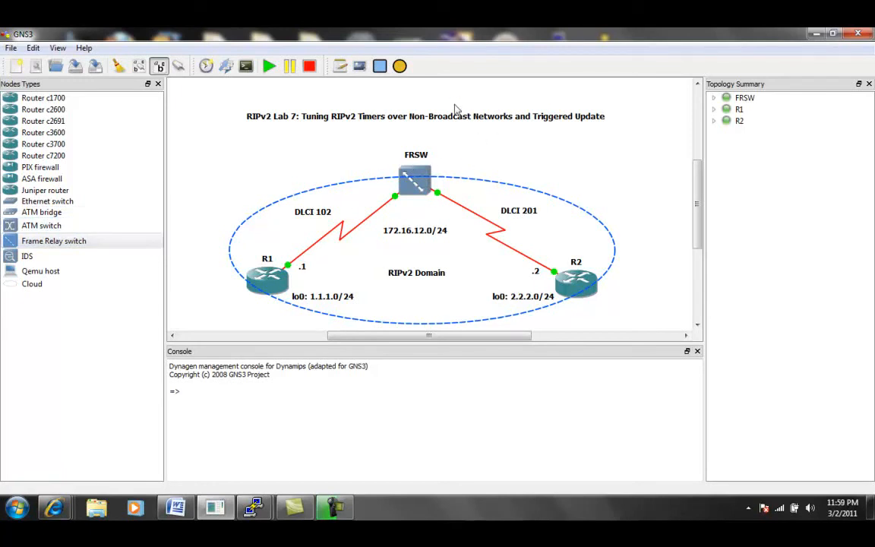
mouse_move(293, 122)
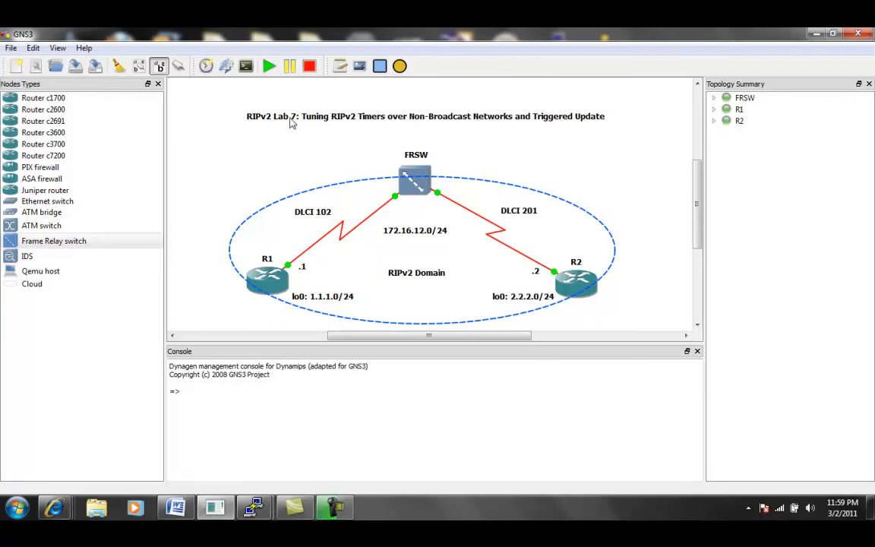
mouse_move(371, 123)
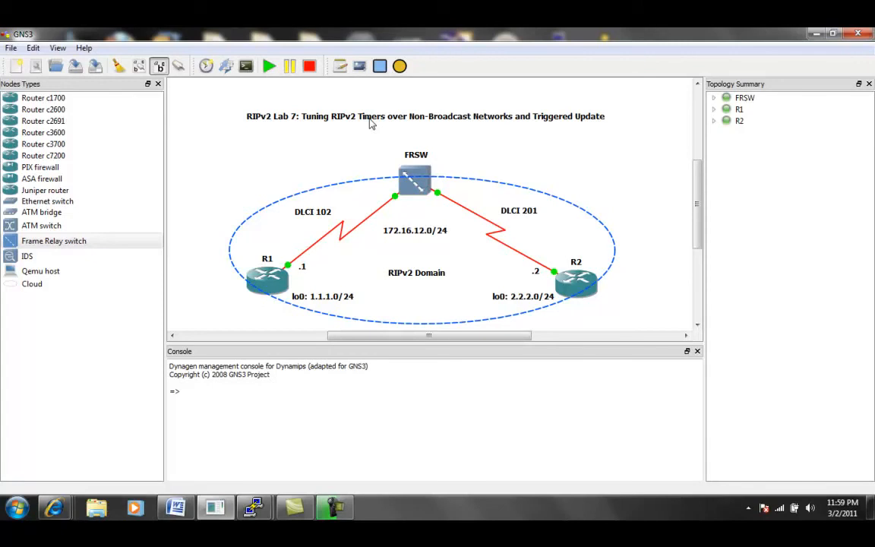
mouse_move(552, 130)
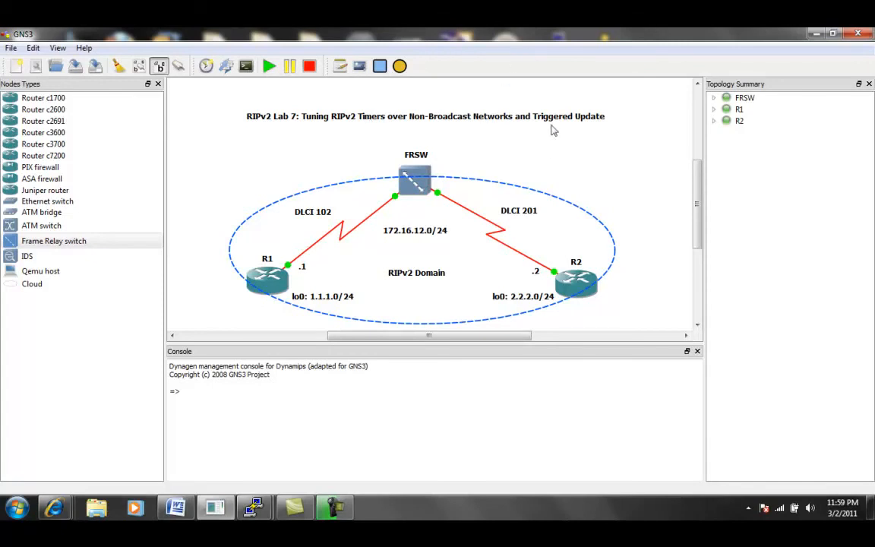
mouse_move(515, 124)
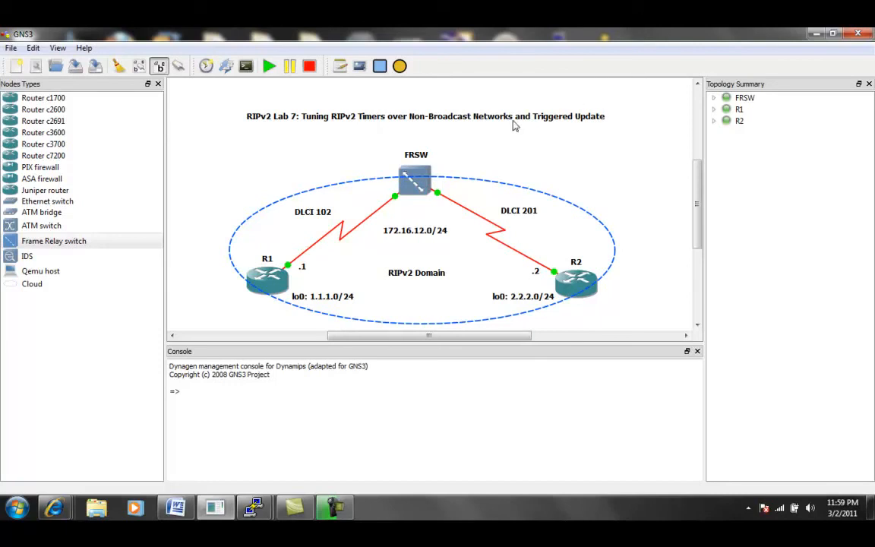
mouse_move(618, 98)
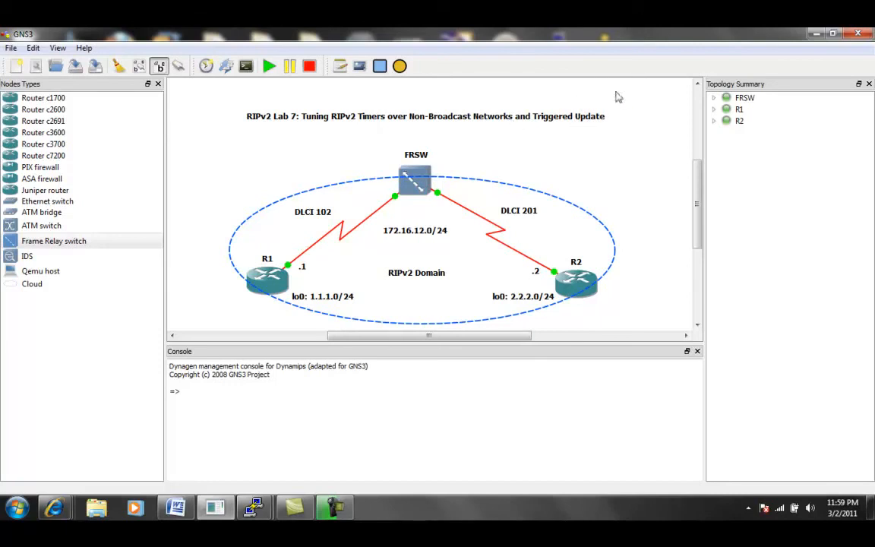
mouse_move(607, 124)
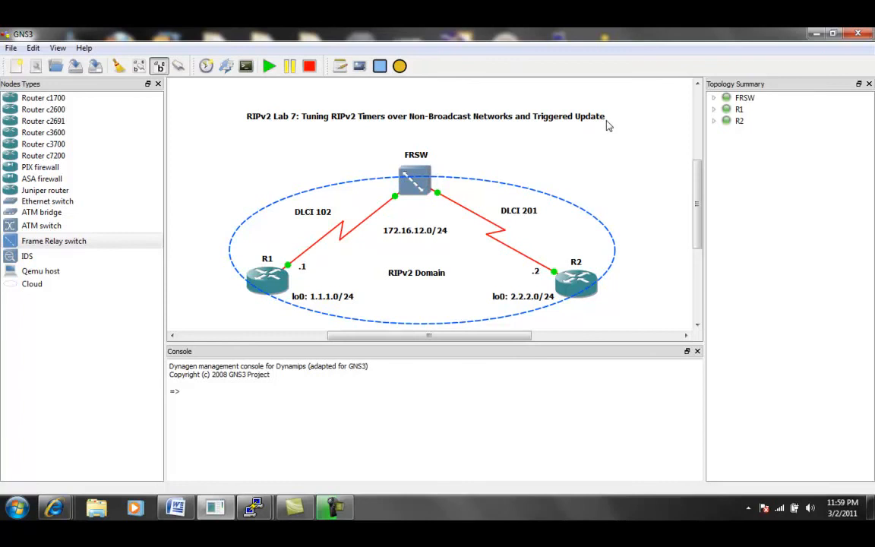
mouse_move(571, 134)
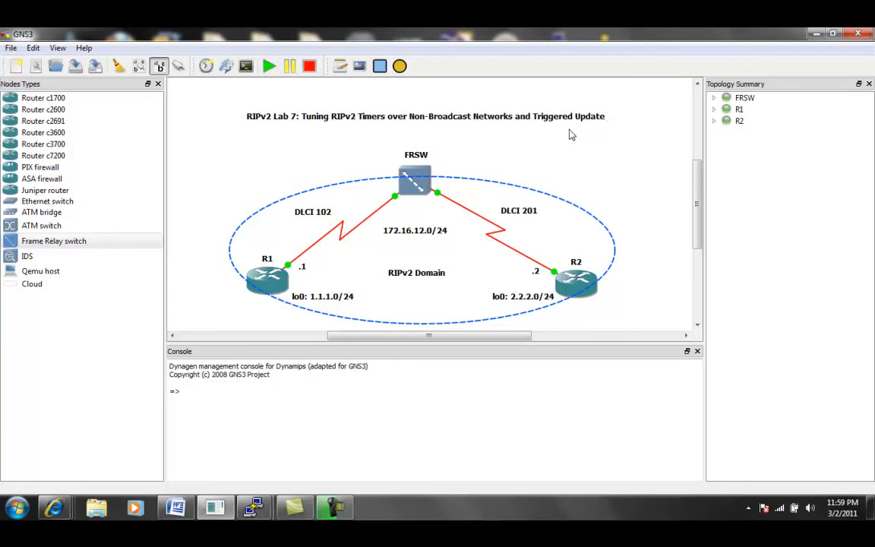
mouse_move(596, 138)
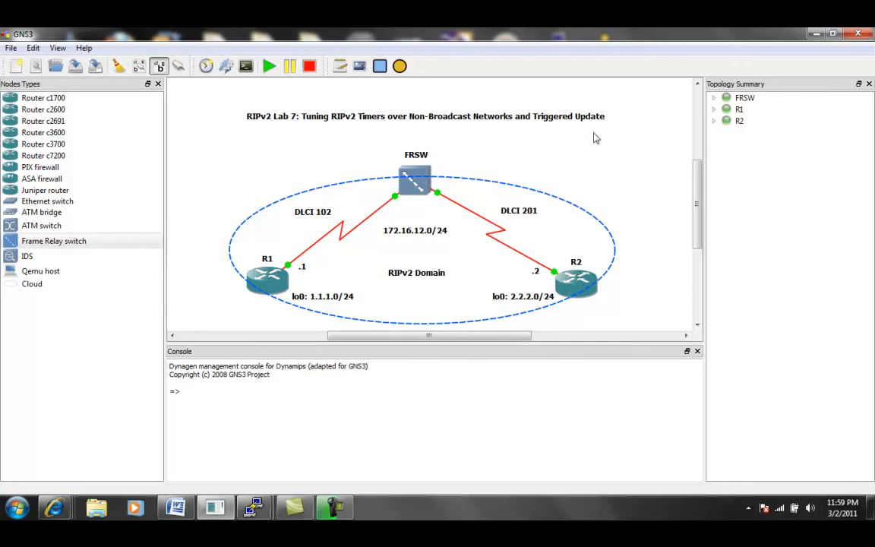
- Edit the title note to read 'Triggered Updates', then reach R1's console
click(425, 115)
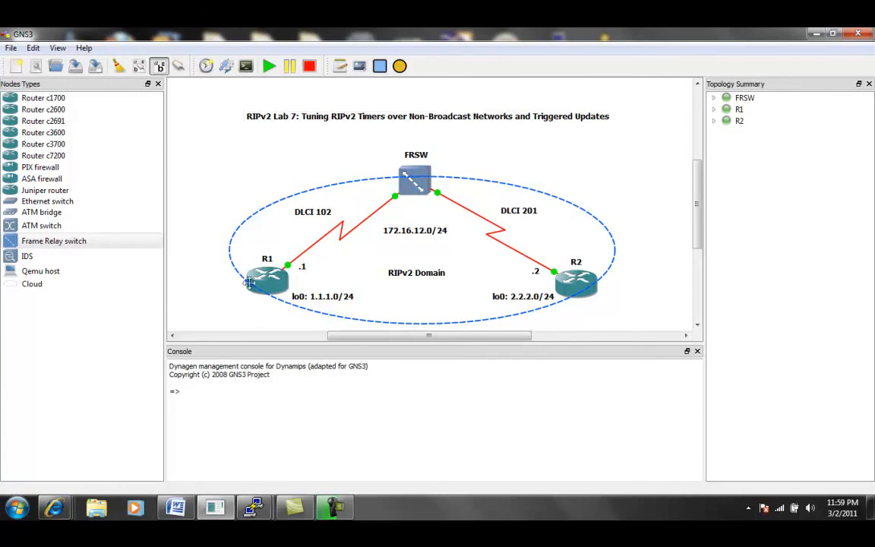
mouse_move(337, 209)
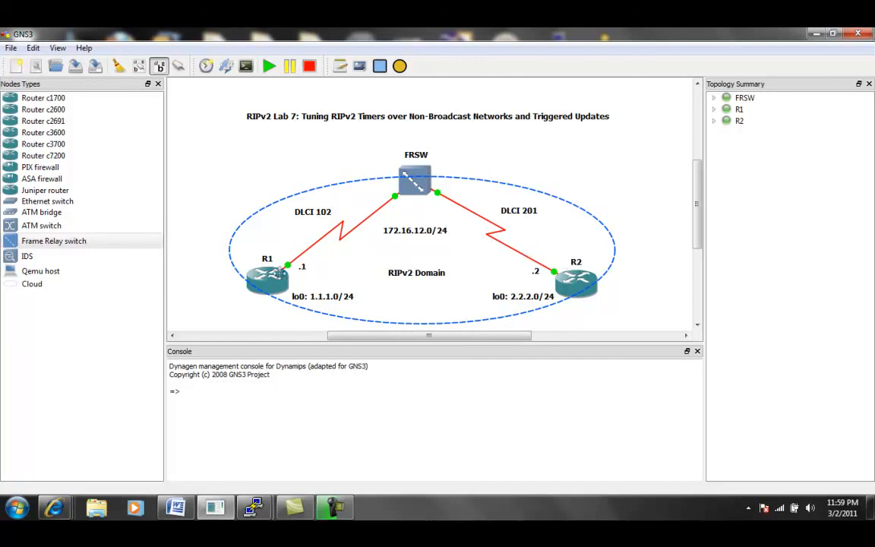
mouse_move(346, 283)
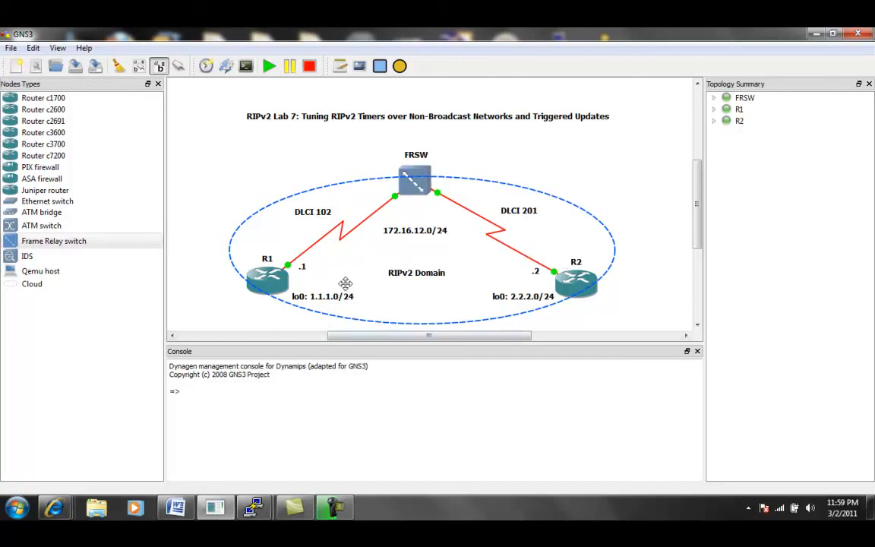
mouse_move(276, 191)
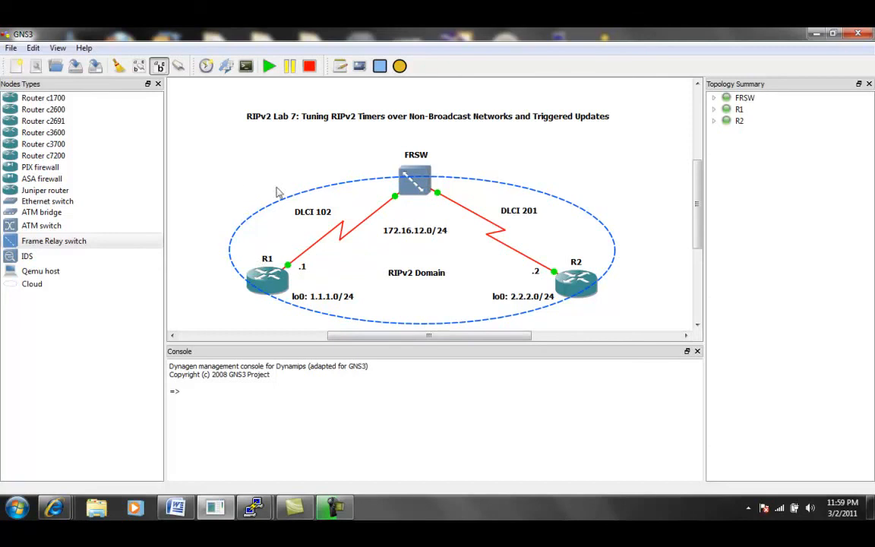
mouse_move(376, 166)
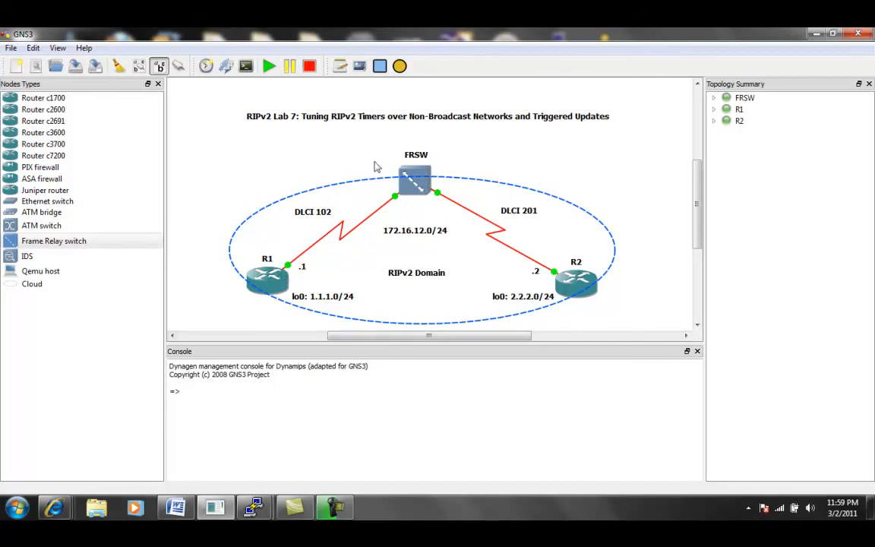
mouse_move(379, 129)
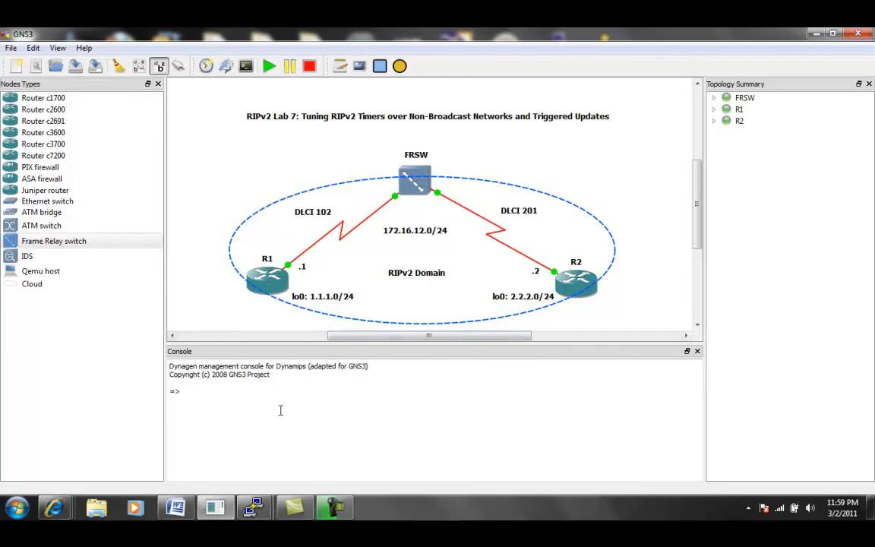
double_click(267, 279)
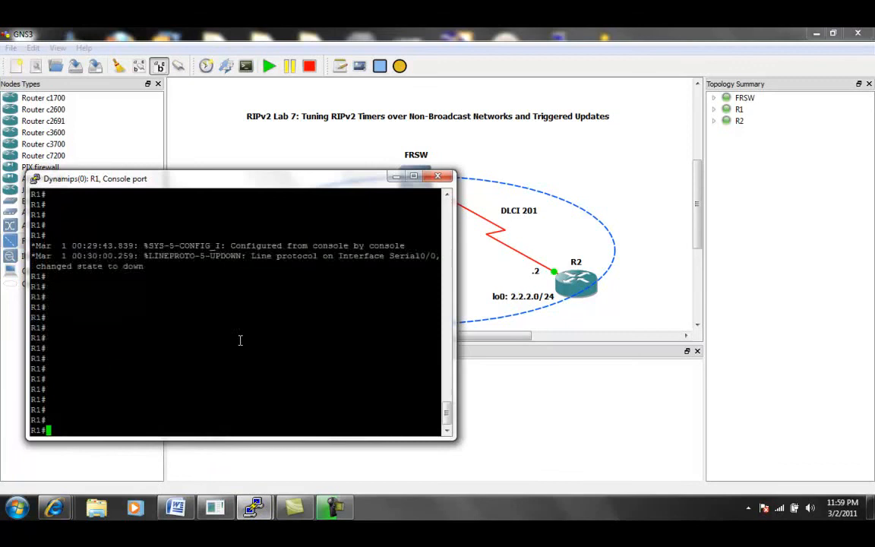
- Configure loopback with 1.1.1.1 255.255.255.0 and start frame-relay encapsulation on serial 0/0
text(config t)
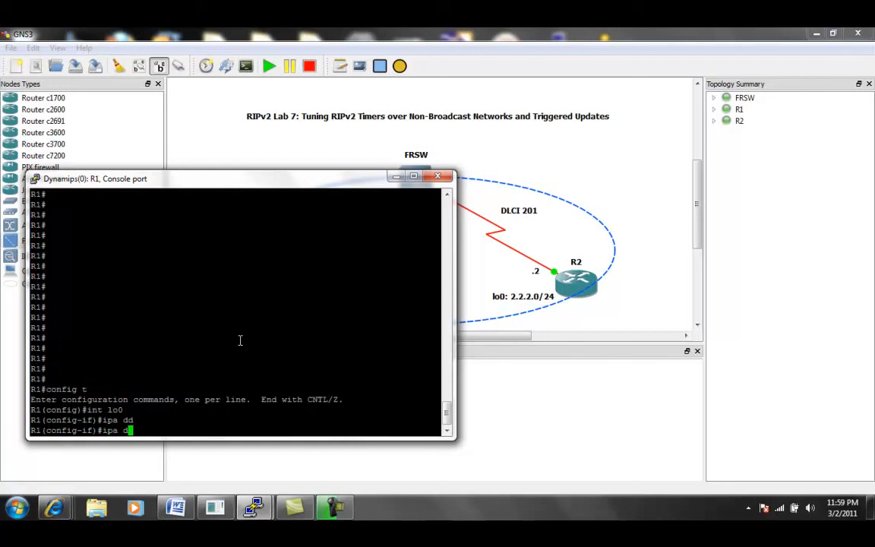
text(ip adr)
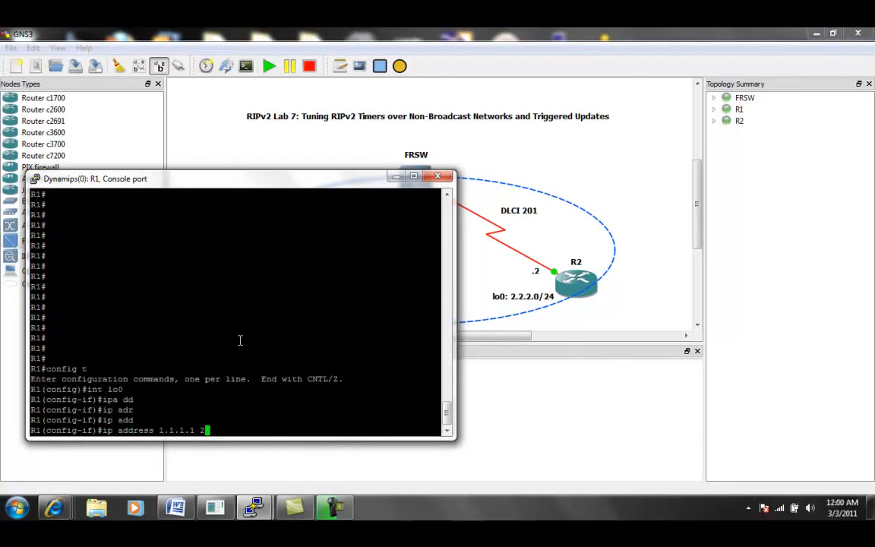
text(55.255.255.0)
text(int s0/0)
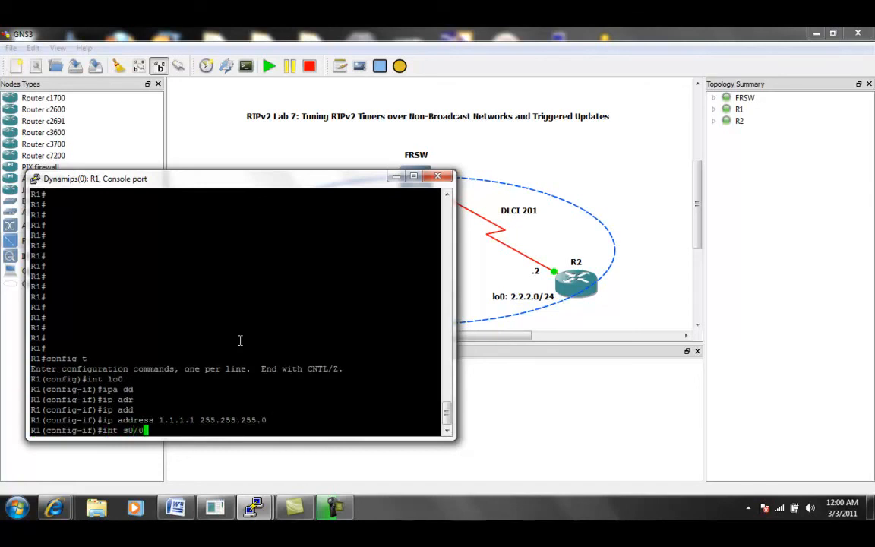
key(Return)
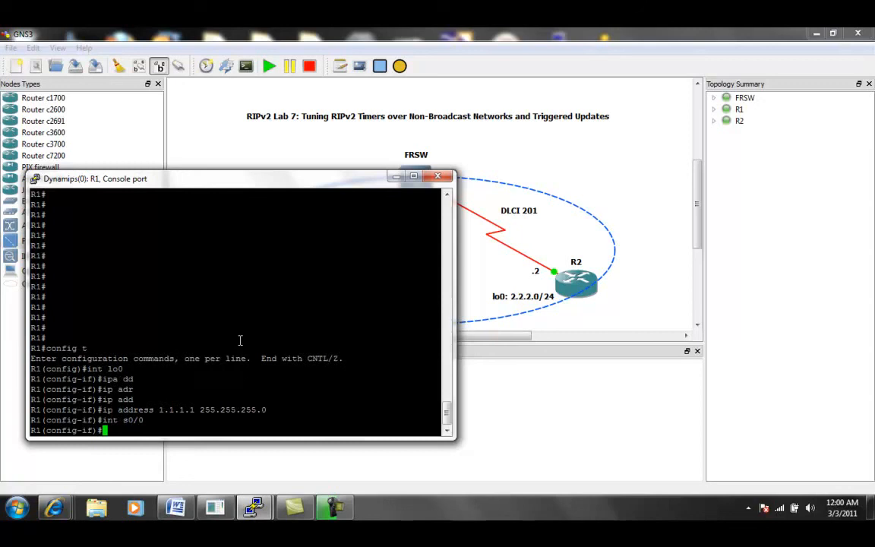
text(encapsulation)
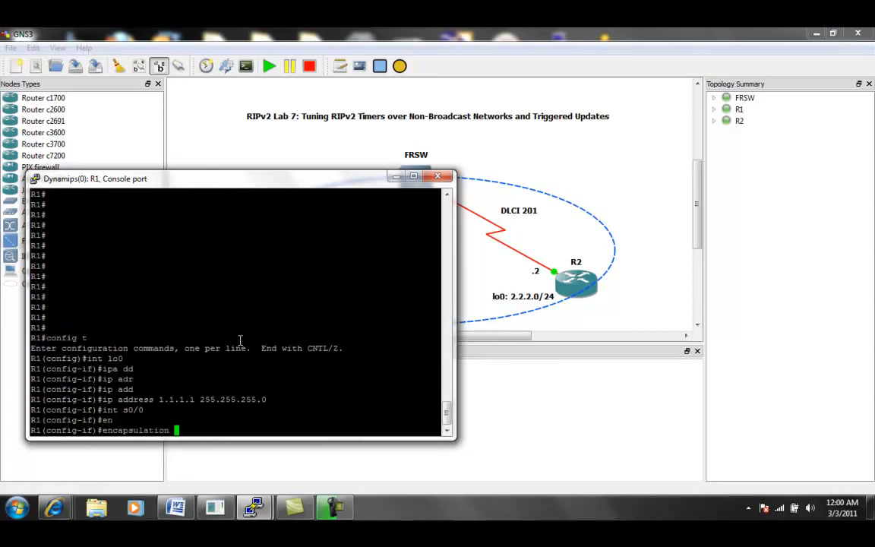